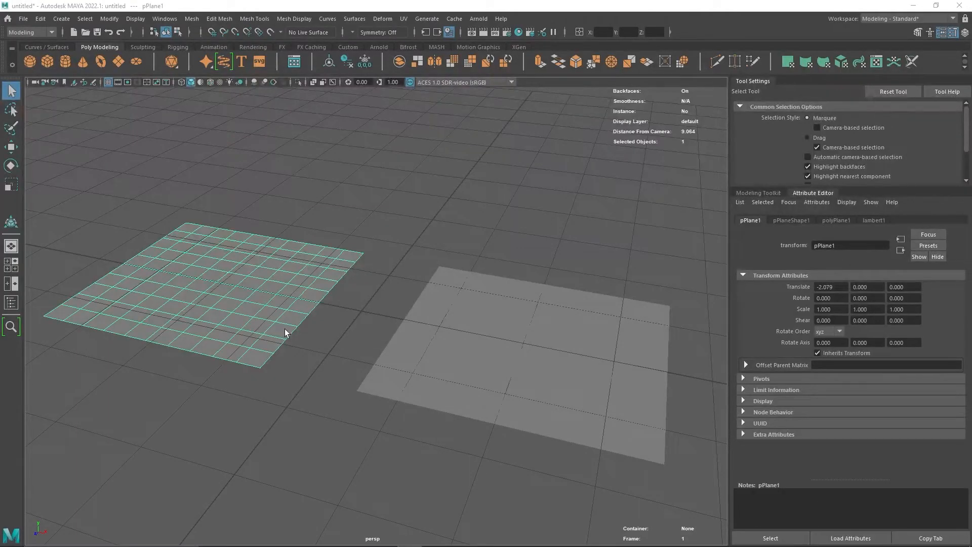
{"action": "mouse_move", "coordinate": [264, 305]}
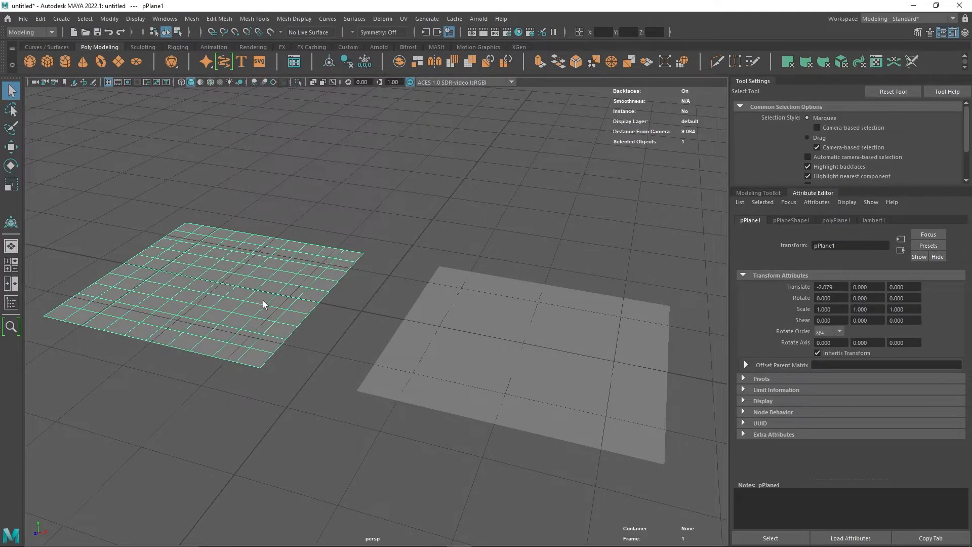
{"action": "mouse_move", "coordinate": [465, 334]}
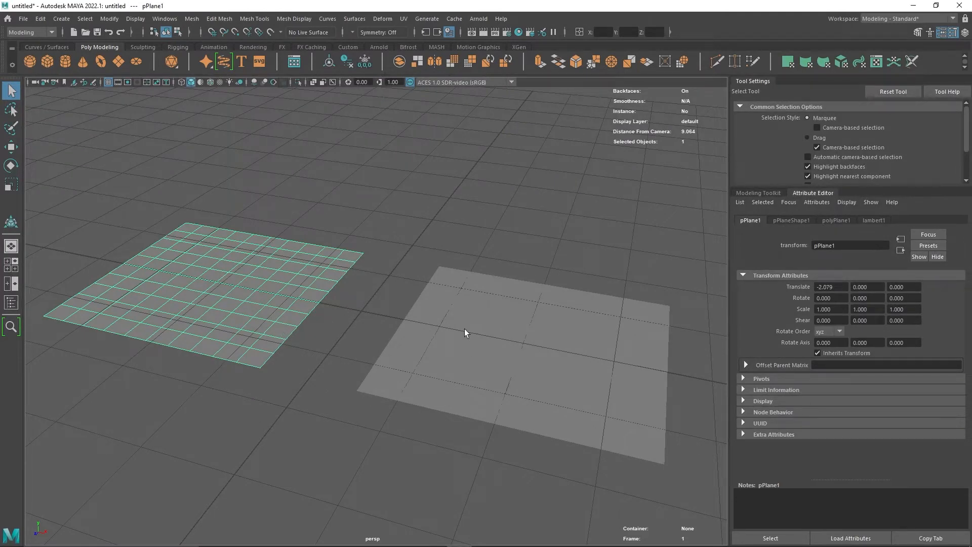
{"action": "mouse_move", "coordinate": [201, 278]}
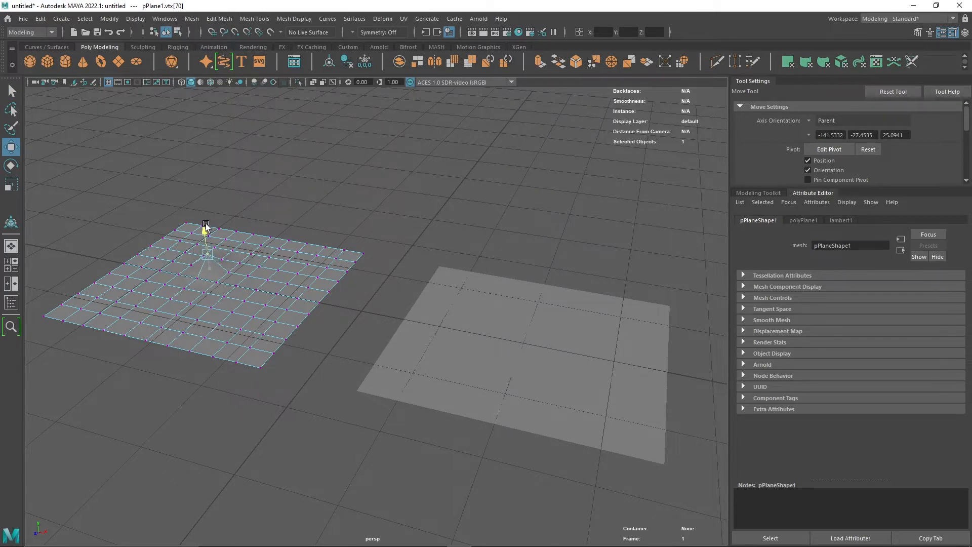
Move the selected vertex up in Y into a tall spike and tilt its tip sideways.
{"action": "left_click_drag", "start_coordinate": [205, 224], "coordinate": [194, 163]}
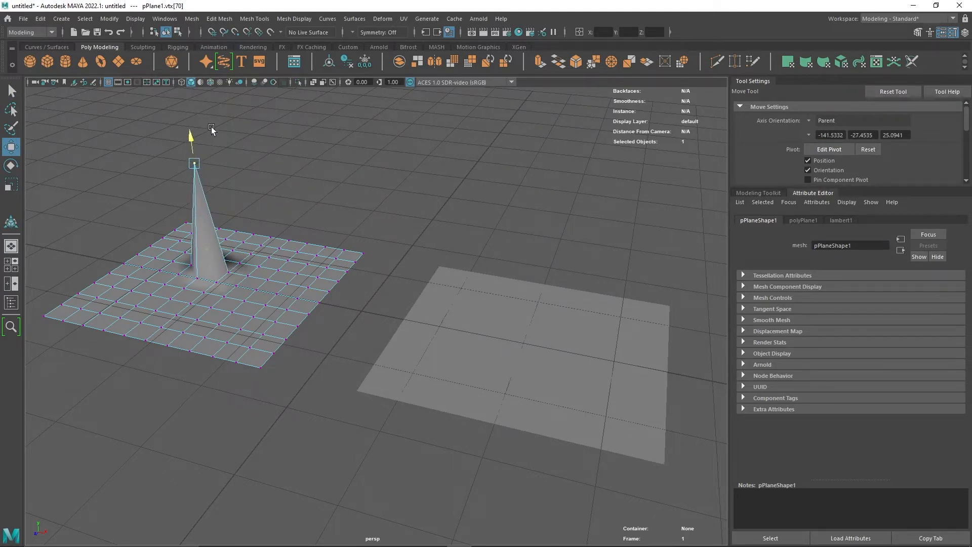
{"action": "left_click", "coordinate": [194, 163]}
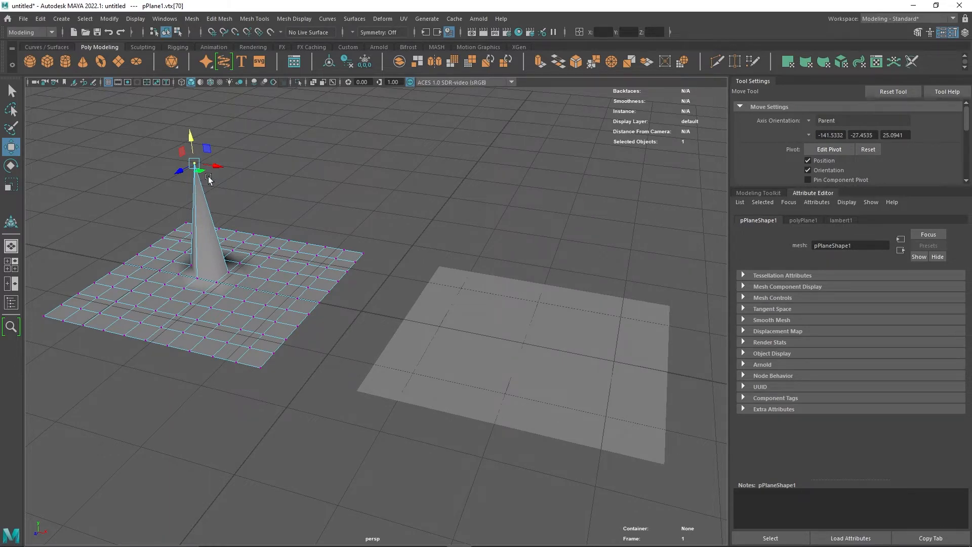
{"action": "left_click_drag", "start_coordinate": [196, 167], "coordinate": [257, 172]}
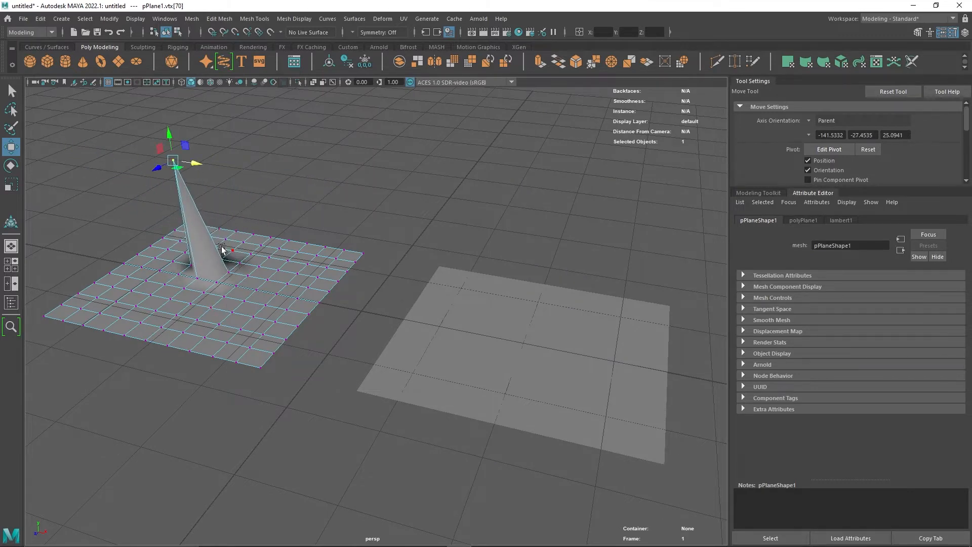
{"action": "mouse_move", "coordinate": [158, 326]}
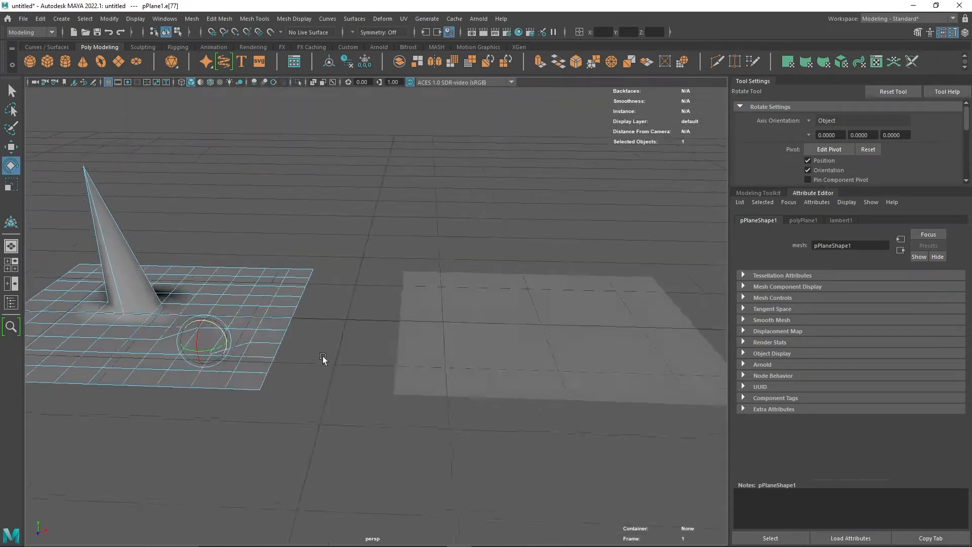
Switch the plane to Face mode, nudge an edge face, then copy-paste it as pasted__pPlane1 on the right.
{"action": "left_click", "coordinate": [11, 184]}
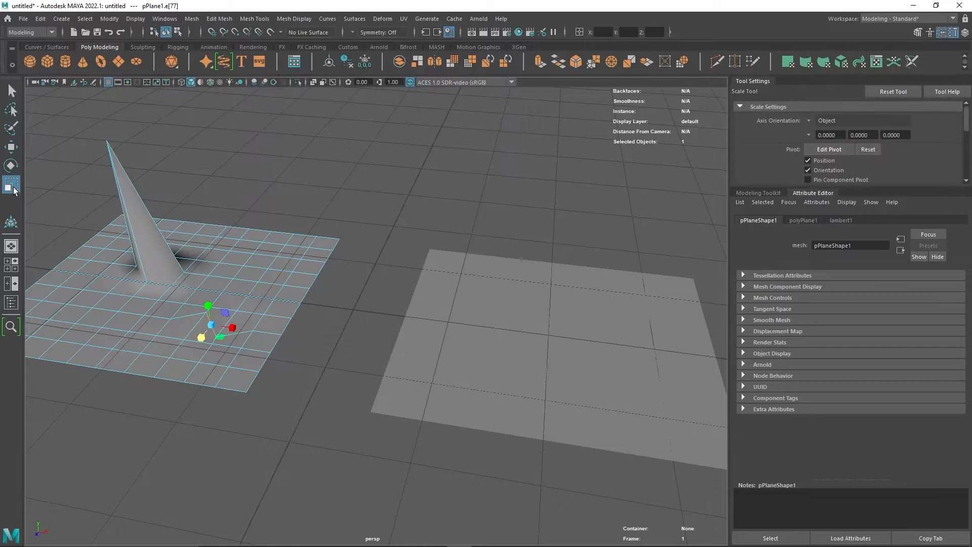
{"action": "right_click", "coordinate": [323, 244]}
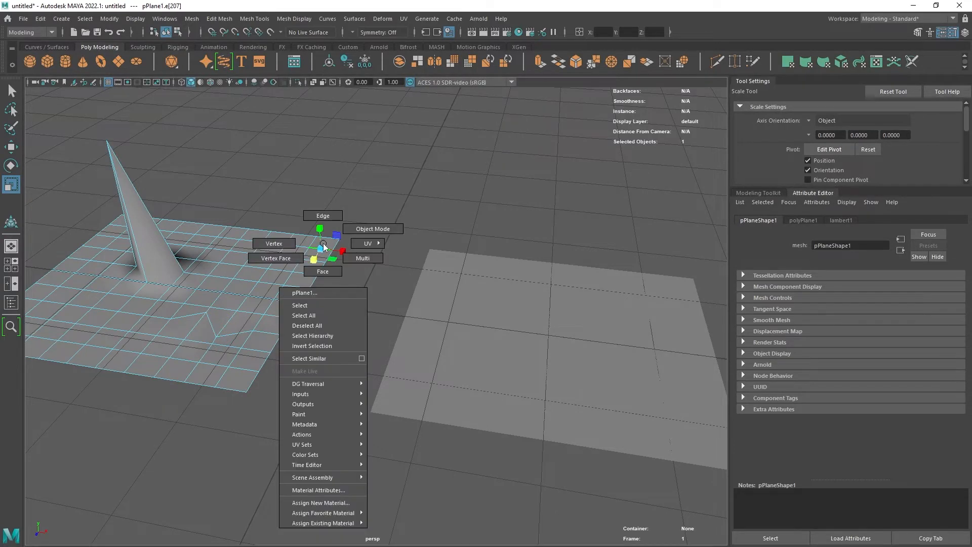
{"action": "left_click", "coordinate": [322, 271]}
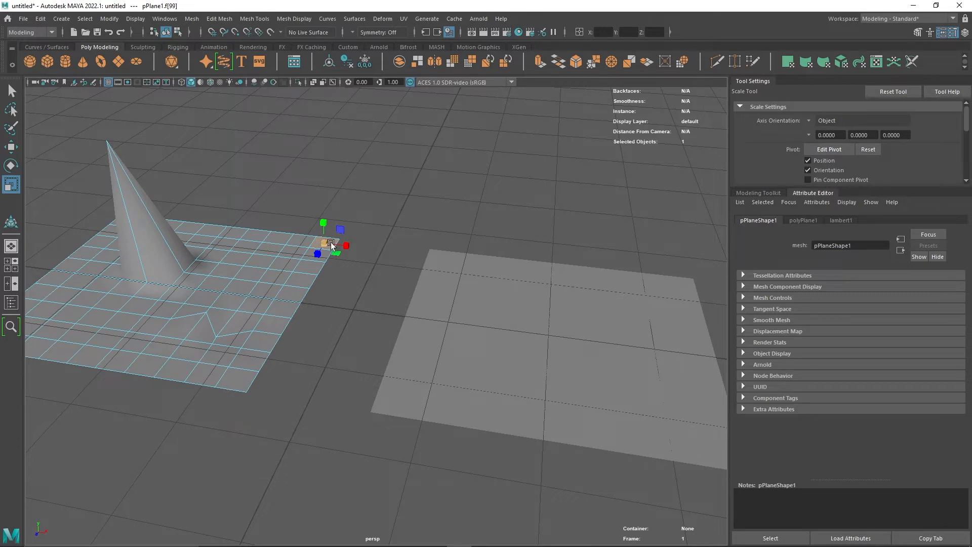
{"action": "left_click_drag", "start_coordinate": [330, 241], "coordinate": [356, 241]}
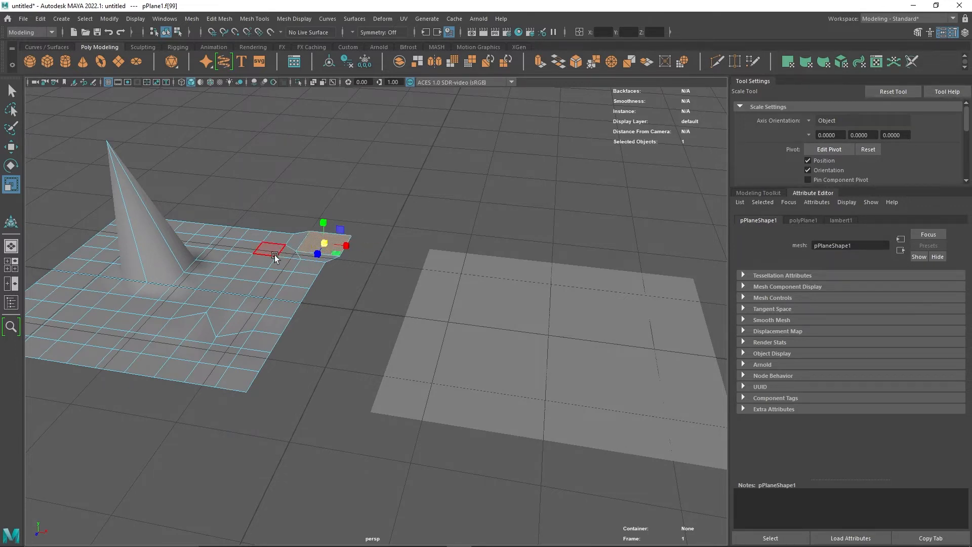
{"action": "left_click_drag", "start_coordinate": [276, 257], "coordinate": [321, 157]}
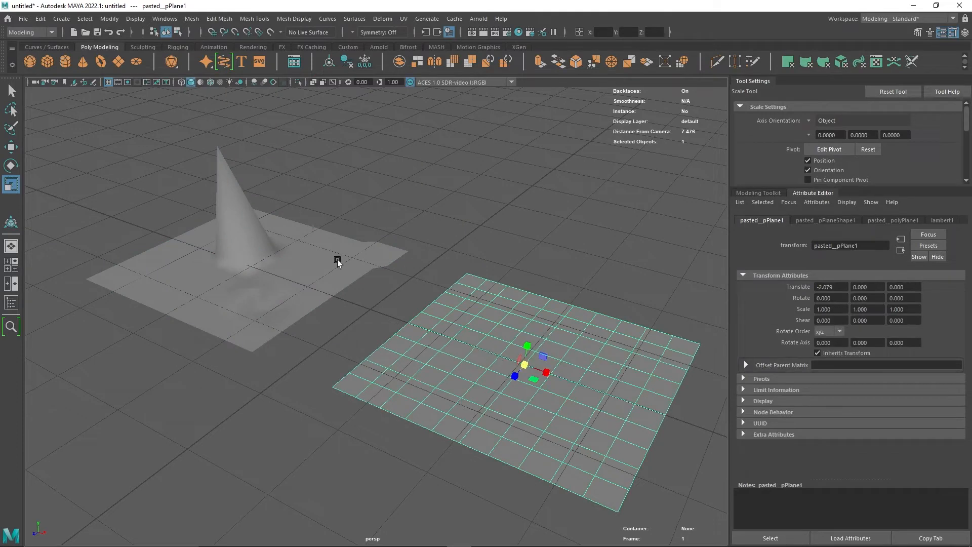
Set the pasted plane to Vertex mode and soft-select its centre vertex with the Move tool.
{"action": "right_click", "coordinate": [338, 259]}
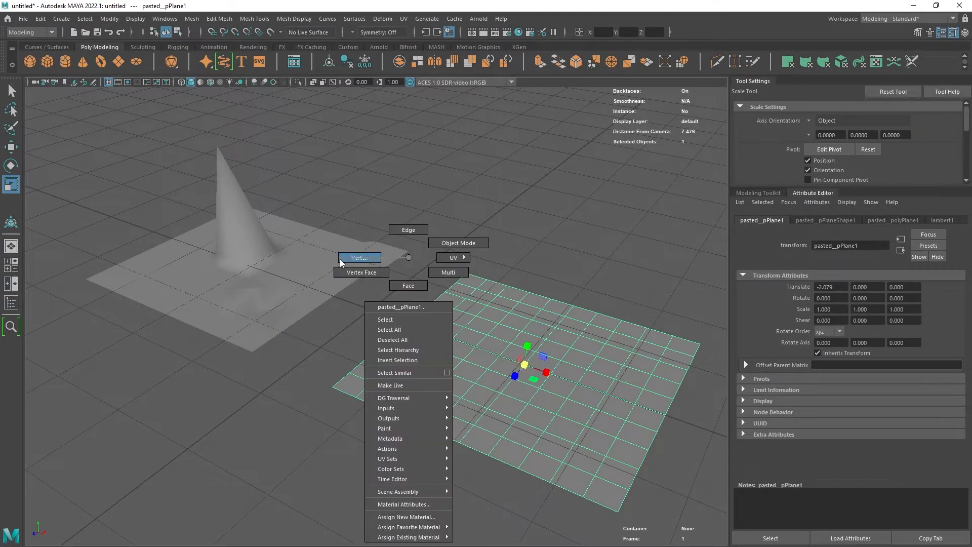
{"action": "left_click", "coordinate": [359, 257]}
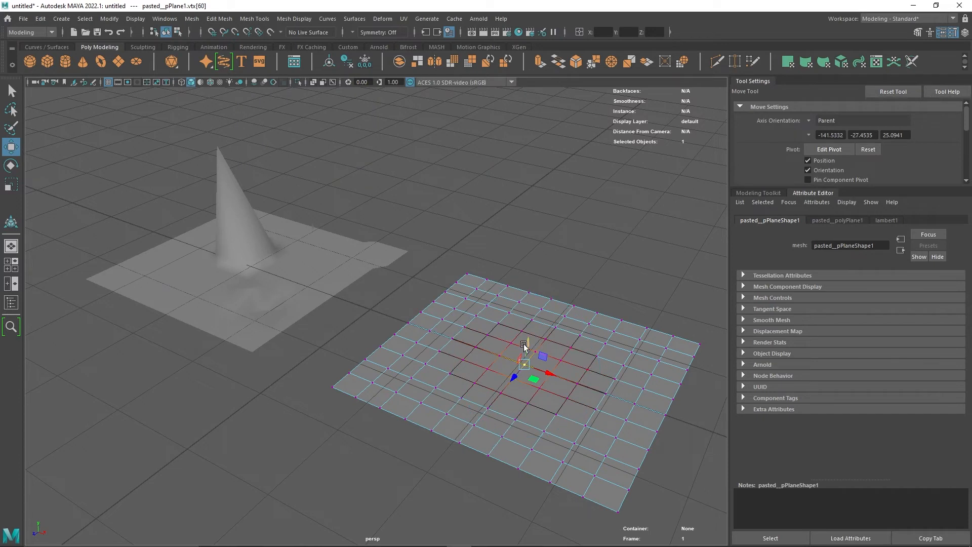
Drag the centre vertex up in Y twice so the plane rises into a broad smooth hill.
{"action": "left_click_drag", "start_coordinate": [523, 347], "coordinate": [535, 304]}
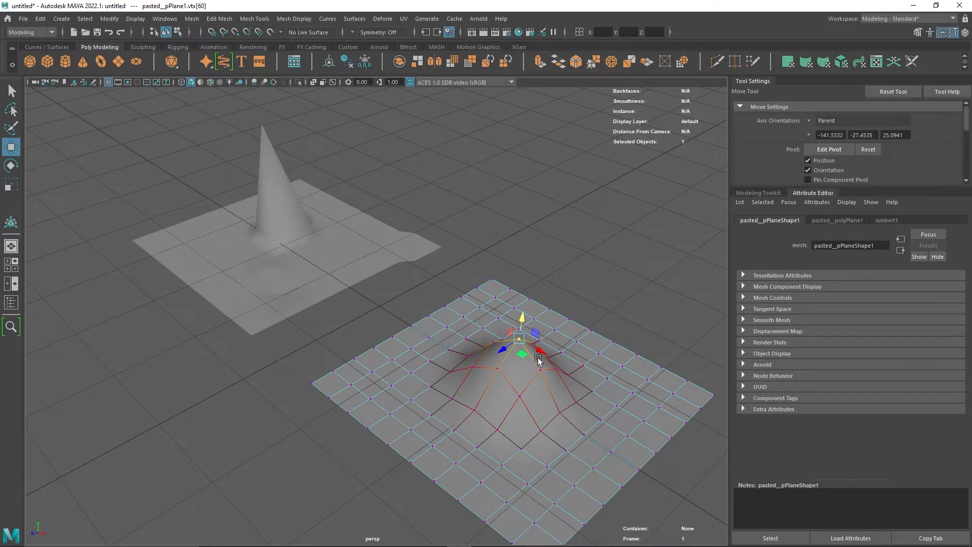
{"action": "left_click_drag", "start_coordinate": [522, 353], "coordinate": [516, 338]}
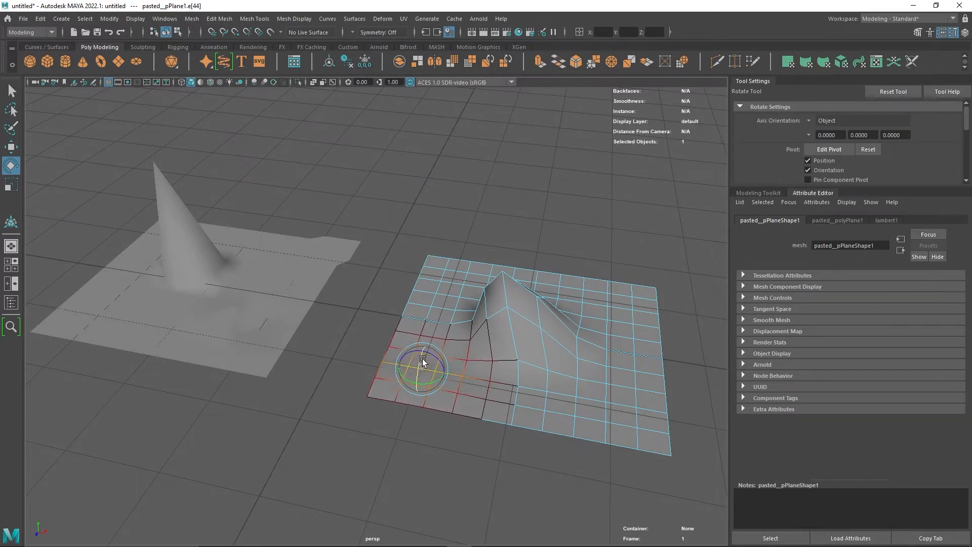
Rotate the soft-selected corner edges to bend the near corner downward, checking from another angle.
{"action": "left_click_drag", "start_coordinate": [421, 361], "coordinate": [414, 392]}
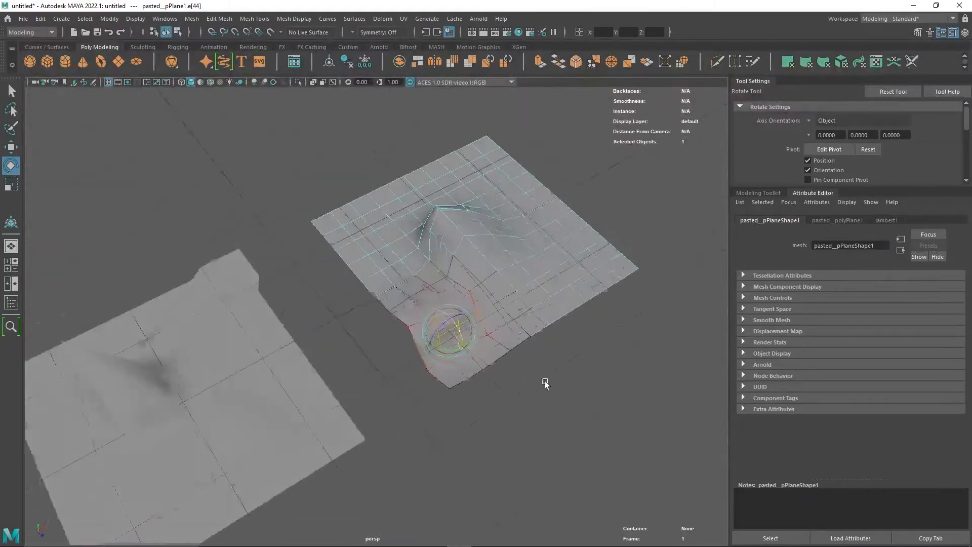
{"action": "left_click_drag", "start_coordinate": [545, 384], "coordinate": [243, 331]}
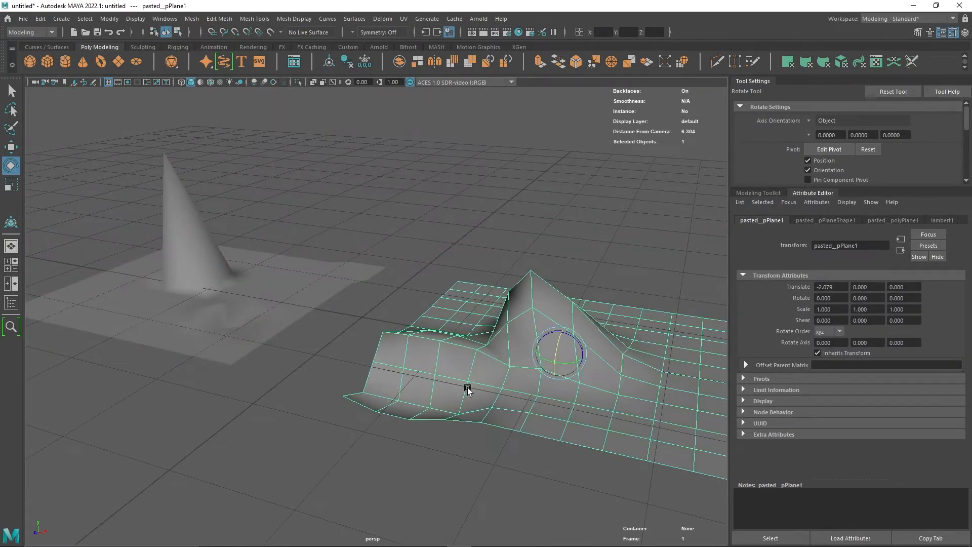
{"action": "left_click_drag", "start_coordinate": [467, 391], "coordinate": [508, 431]}
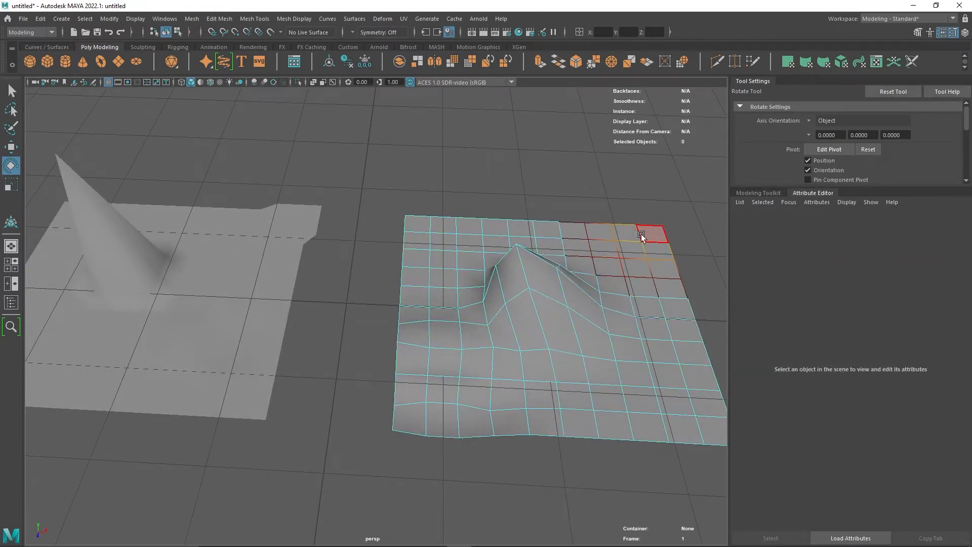
Scale a soft-selected corner face of the right plane and switch to the Move tool for the far edge.
{"action": "left_click", "coordinate": [641, 235]}
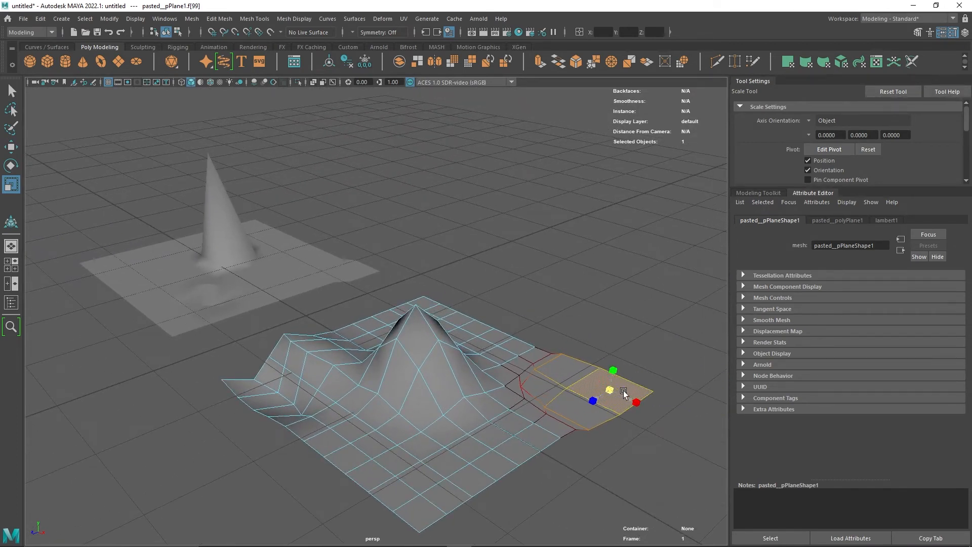
{"action": "left_click_drag", "start_coordinate": [622, 394], "coordinate": [601, 389]}
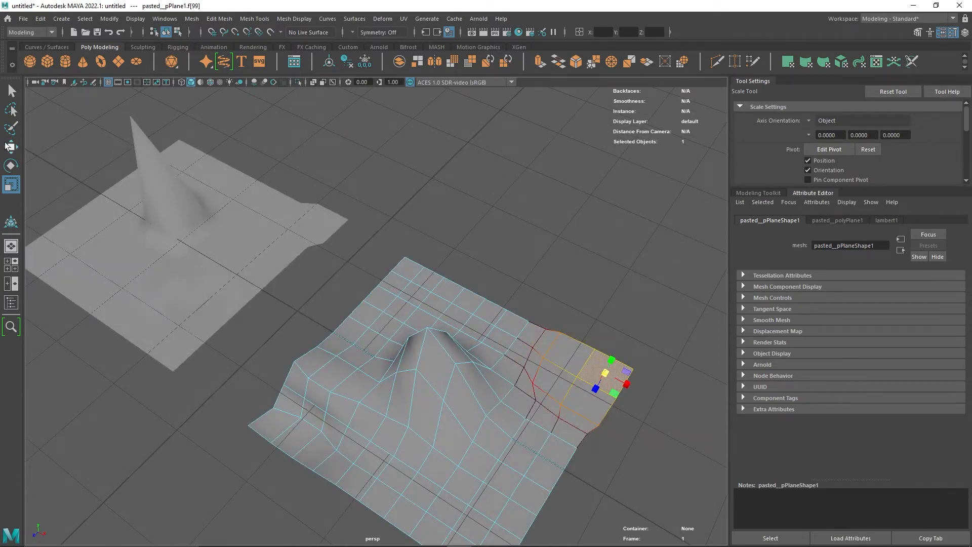
{"action": "left_click", "coordinate": [11, 147]}
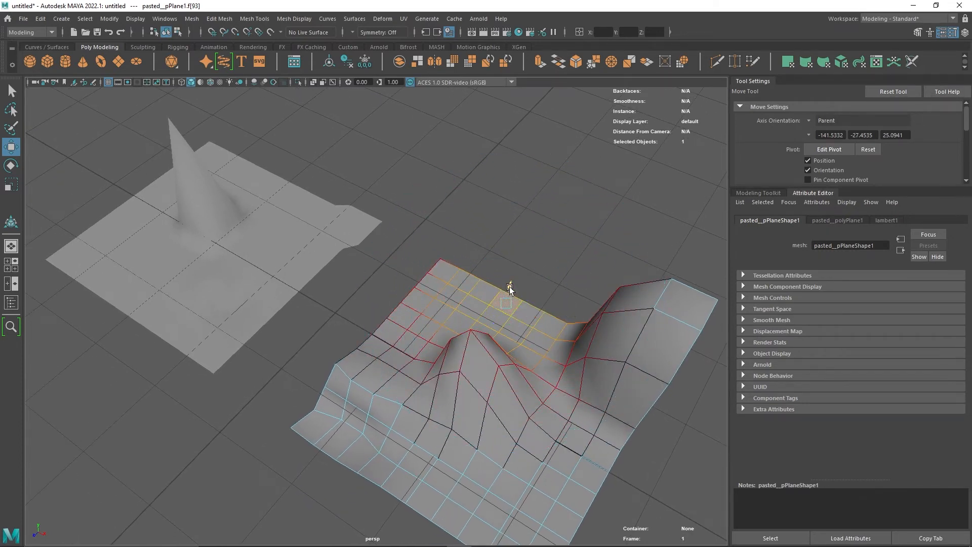
Lift the far-edge faces up twice into a tall crest above the hill.
{"action": "left_click_drag", "start_coordinate": [507, 291], "coordinate": [526, 184]}
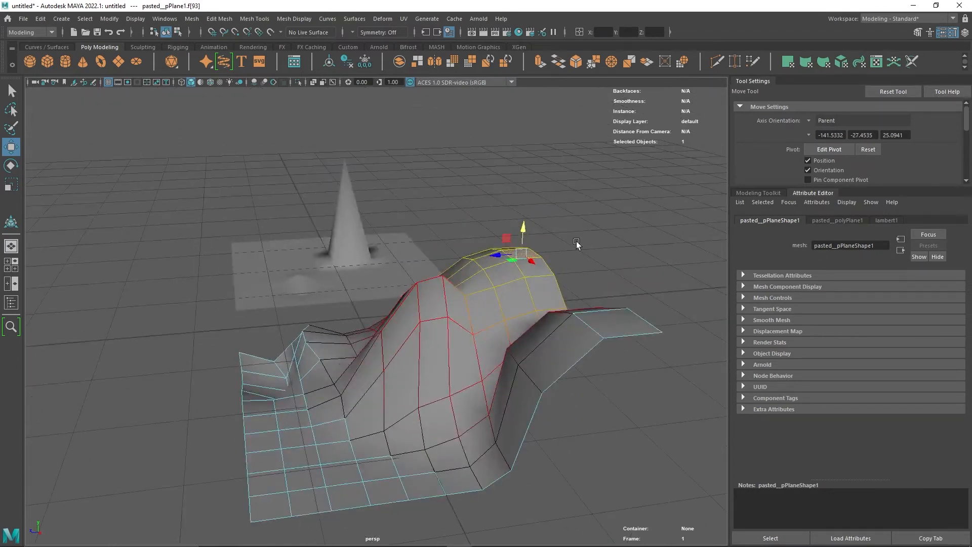
{"action": "left_click_drag", "start_coordinate": [523, 242], "coordinate": [529, 158]}
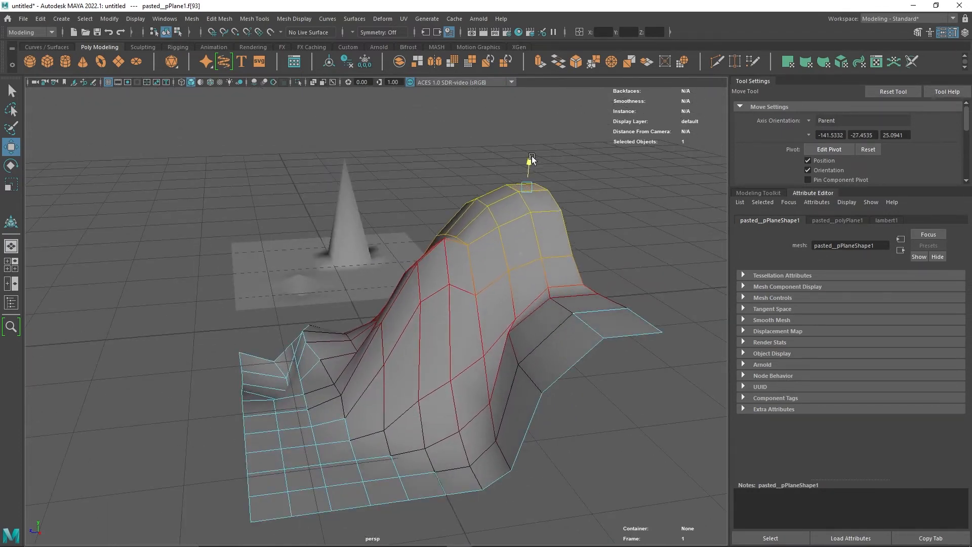
{"action": "left_click_drag", "start_coordinate": [532, 157], "coordinate": [519, 209]}
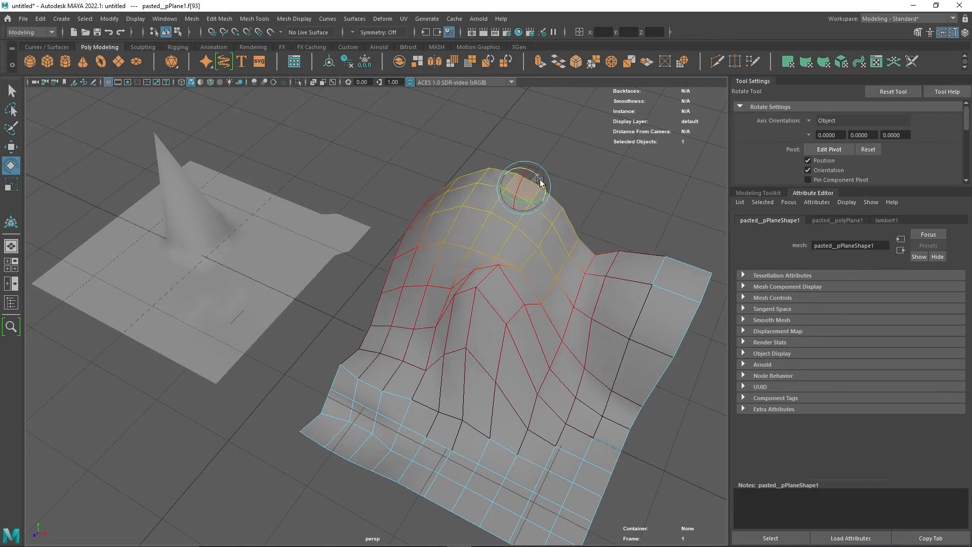
Rotate the crest forward so it curls over into an overhanging wave.
{"action": "left_click_drag", "start_coordinate": [539, 181], "coordinate": [547, 188]}
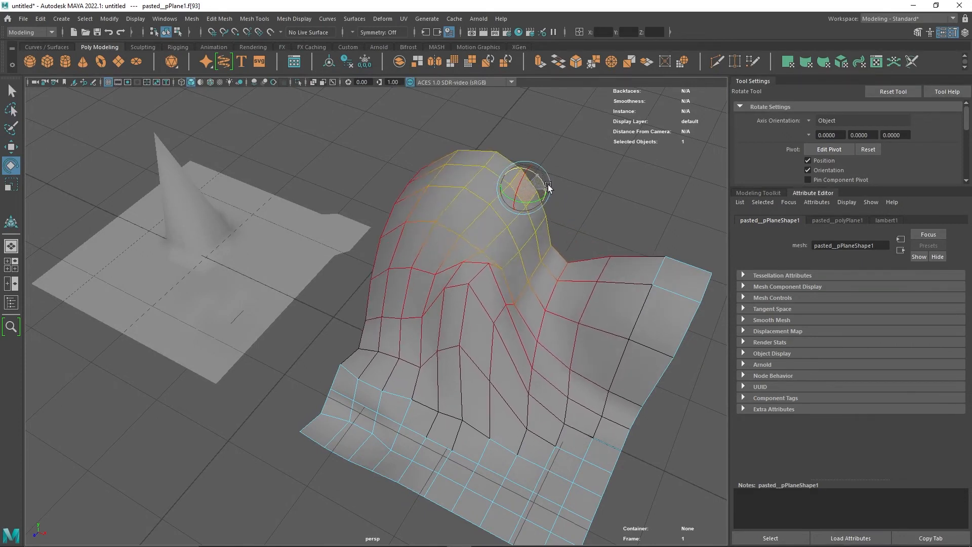
{"action": "left_click_drag", "start_coordinate": [530, 187], "coordinate": [533, 239]}
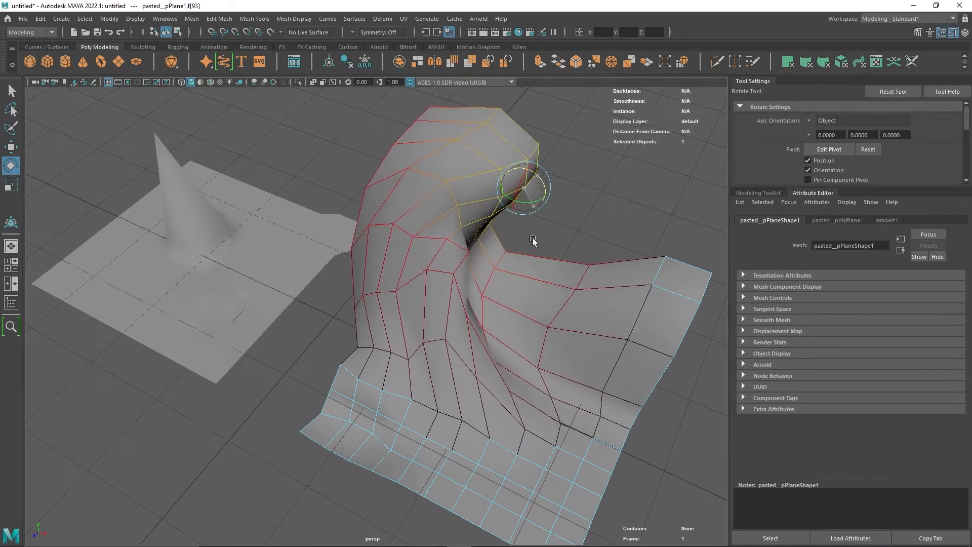
{"action": "left_click_drag", "start_coordinate": [533, 241], "coordinate": [228, 148]}
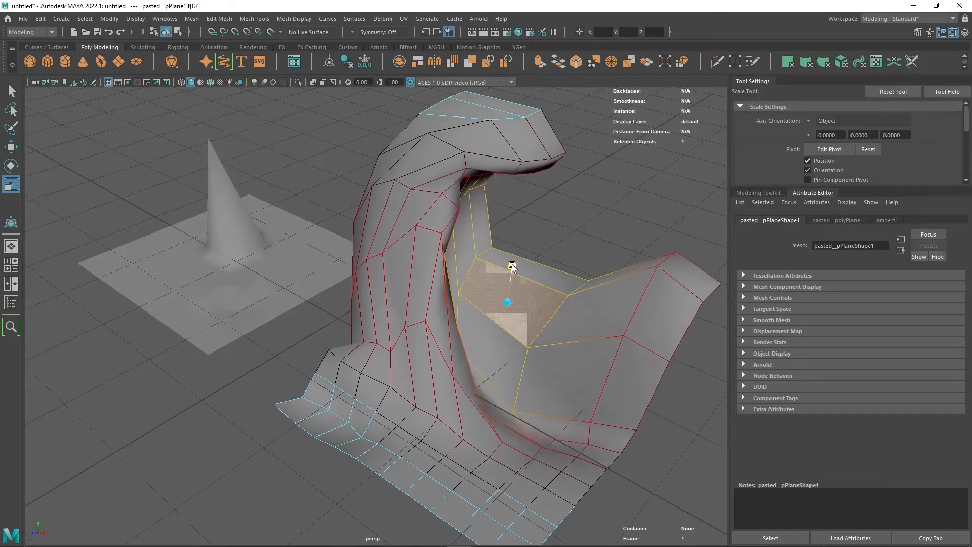
Scale the faces inside the wave's hollow and view the result in smooth mesh preview.
{"action": "left_click_drag", "start_coordinate": [511, 268], "coordinate": [458, 213]}
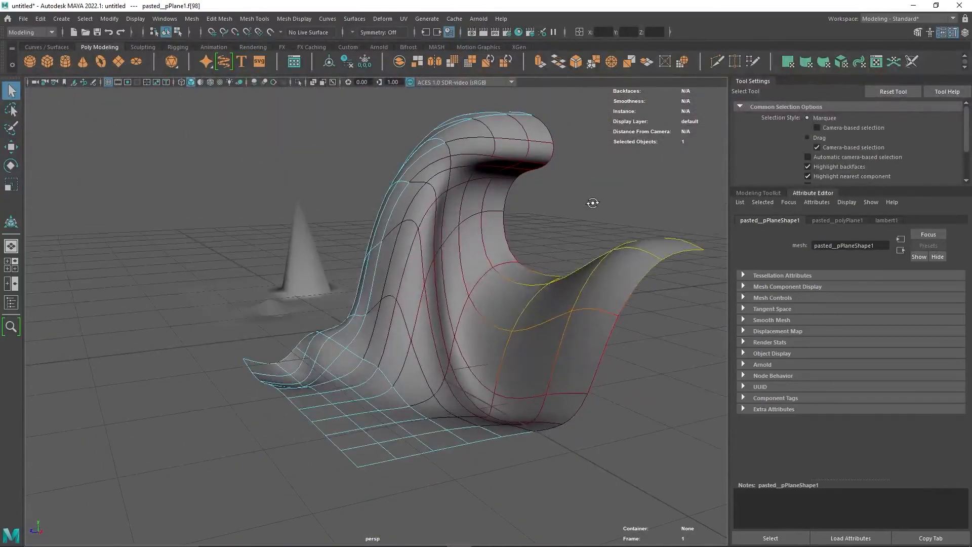
{"action": "left_click_drag", "start_coordinate": [592, 202], "coordinate": [618, 212]}
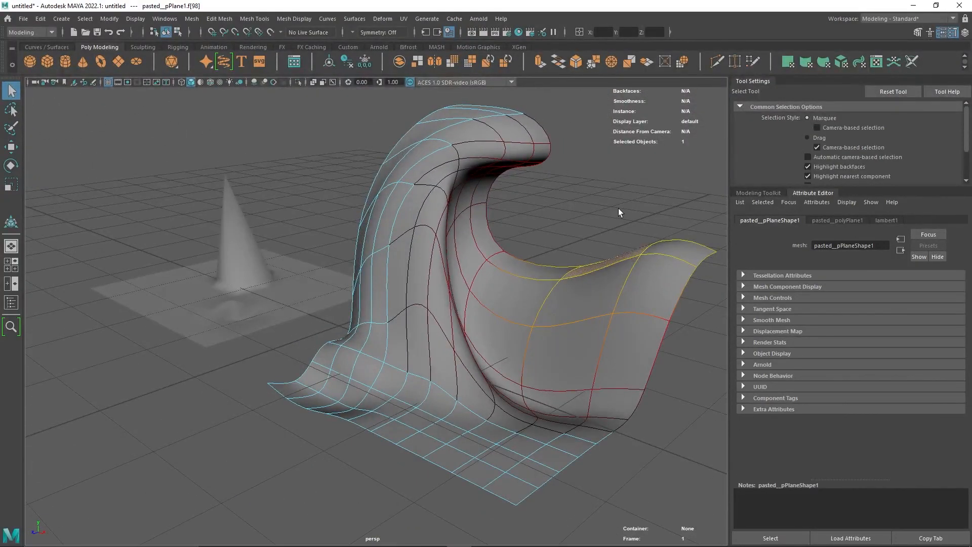